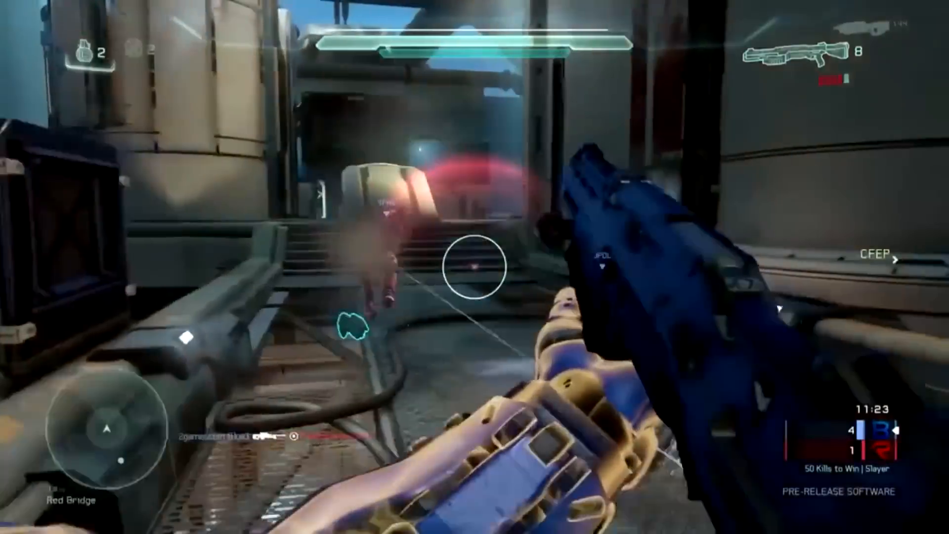
Let the Halo 5 intro footage play through until the YouTube channel page appears.
left_click(475, 267)
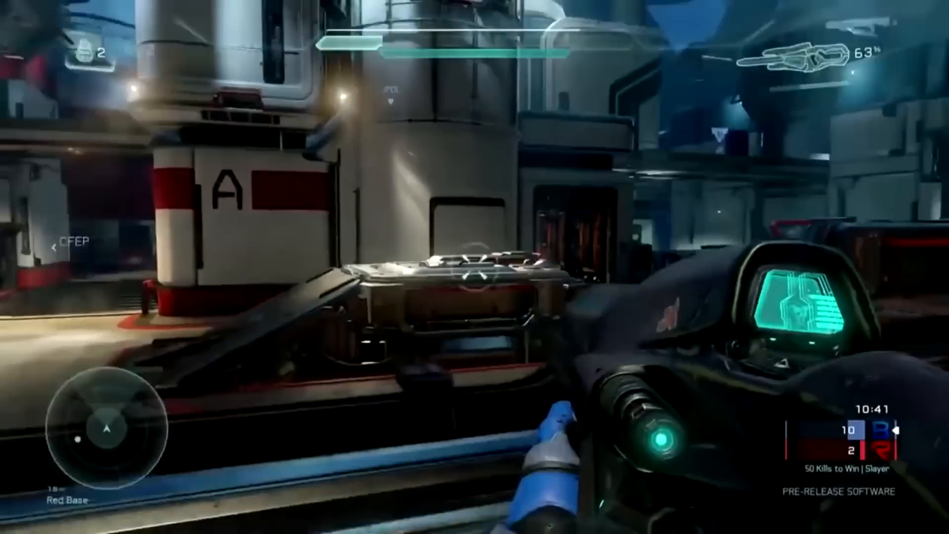
left_click(475, 267)
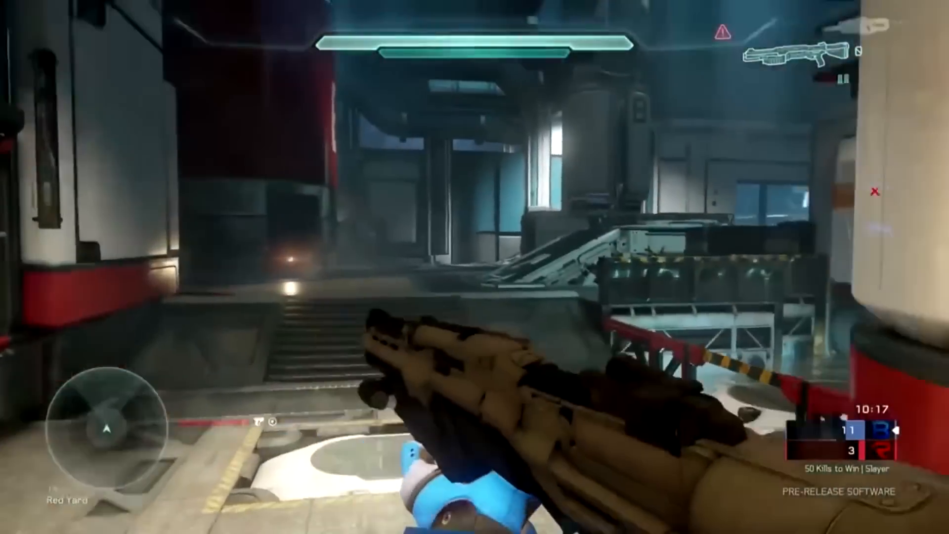
mouse_move(474, 267)
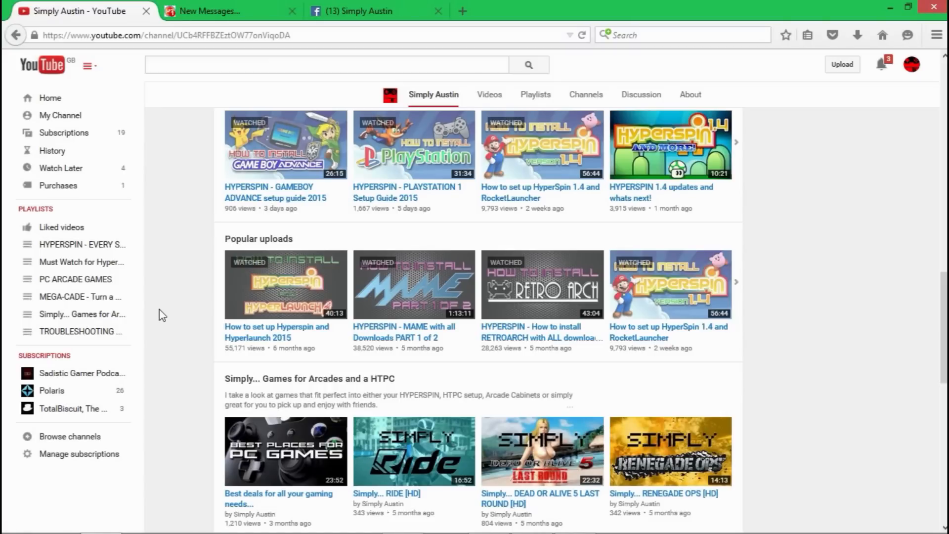
mouse_move(79, 454)
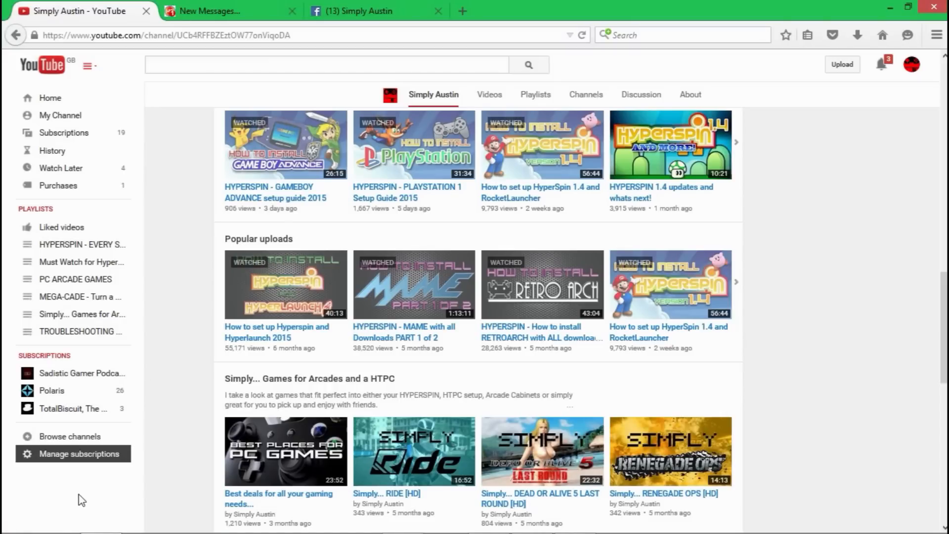
Bring up Control Panel from the Start menu as a maximized All Control Panel Items window.
left_click(18, 519)
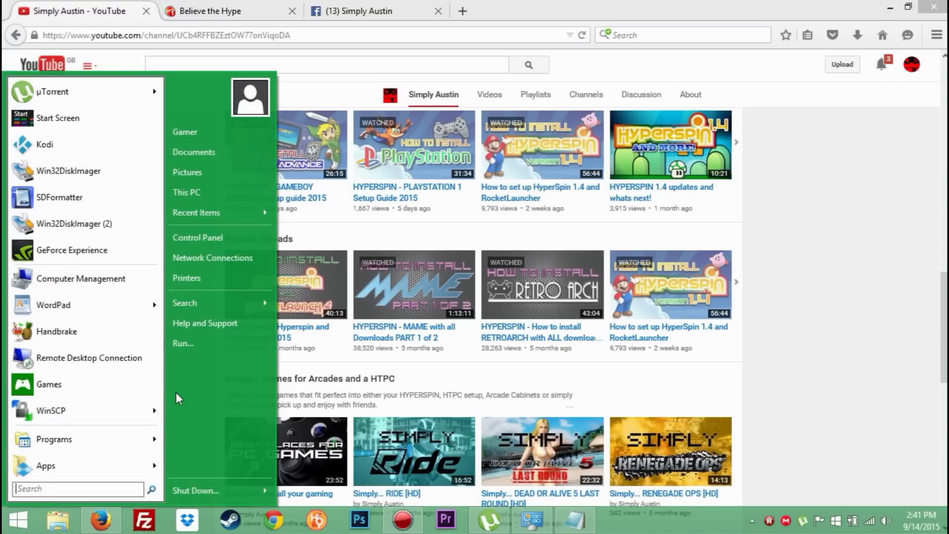
mouse_move(198, 237)
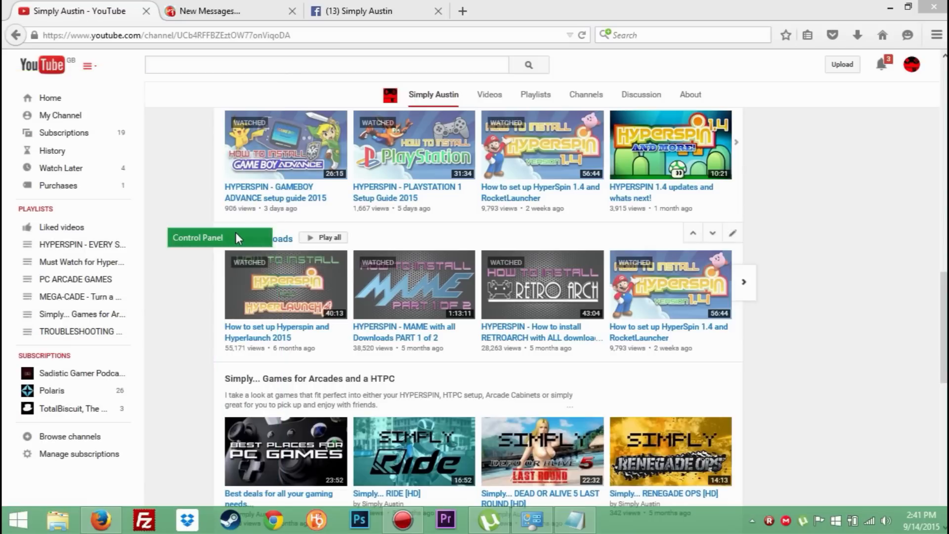
left_click(198, 238)
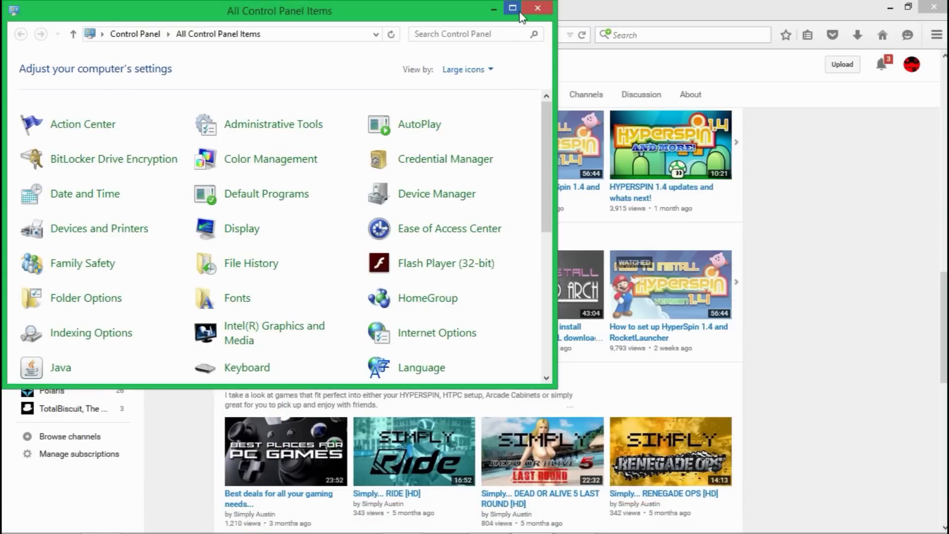
left_click(512, 8)
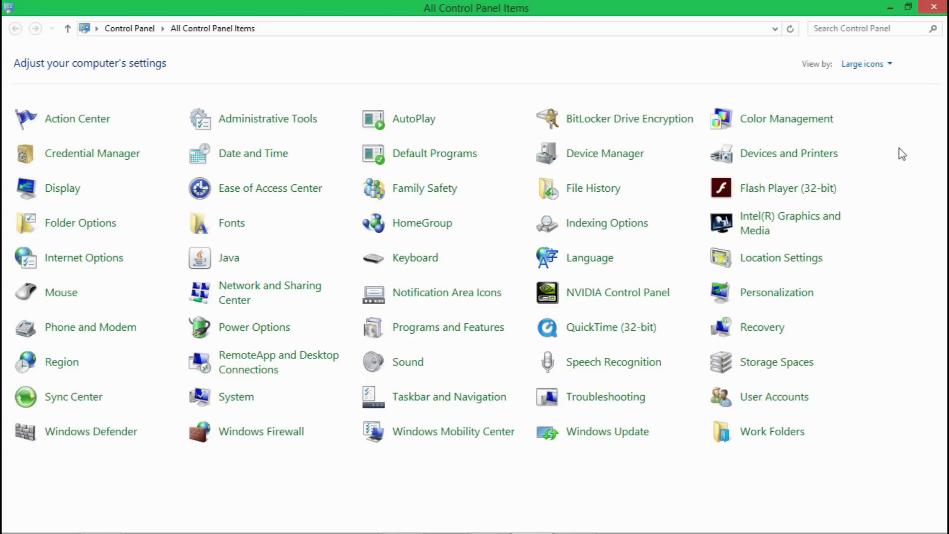
mouse_move(909, 204)
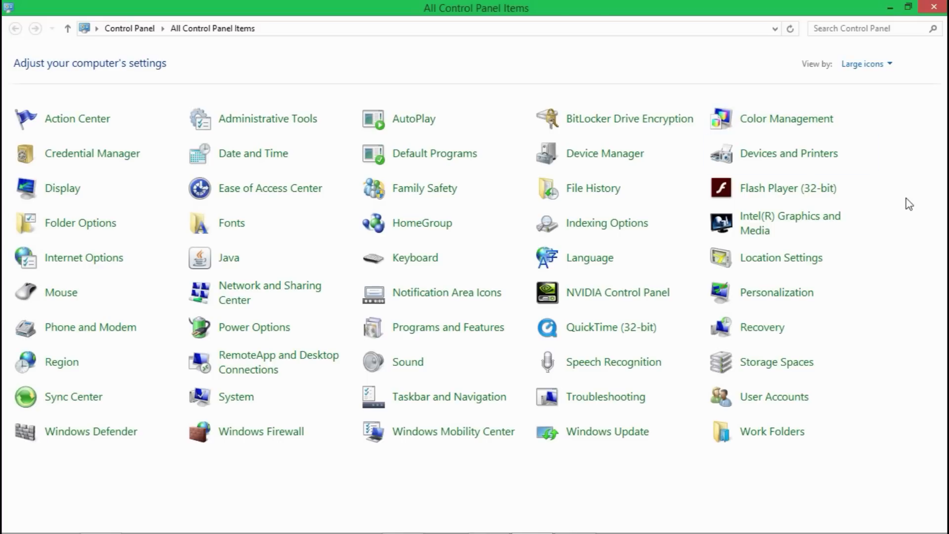
mouse_move(896, 208)
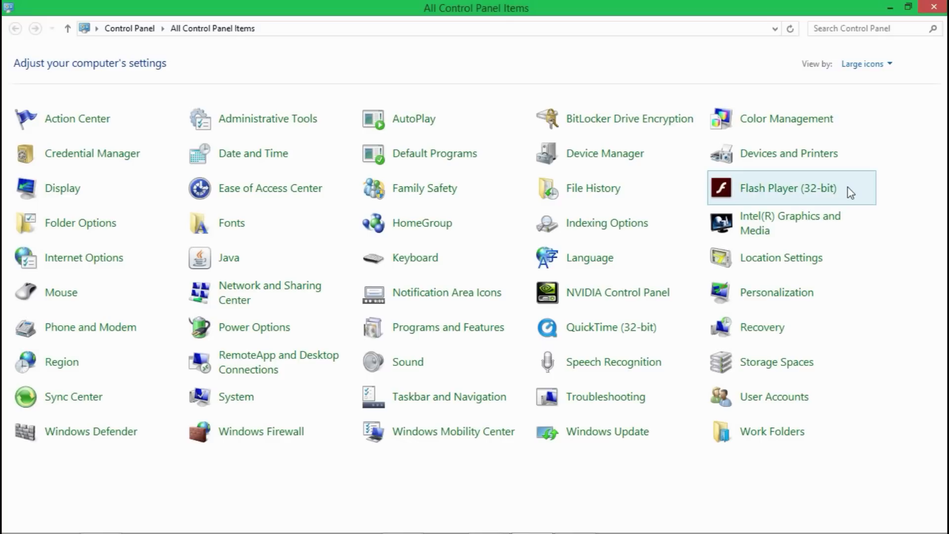
mouse_move(604, 154)
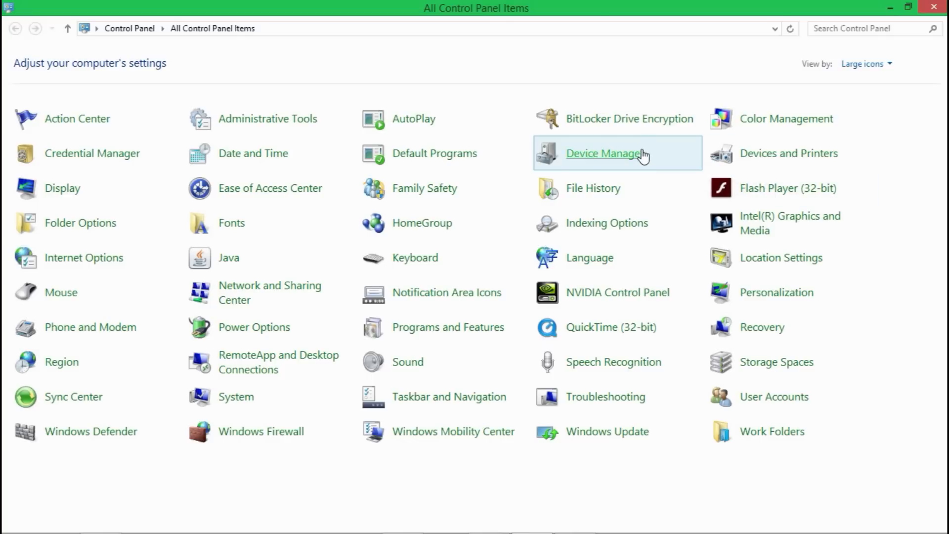
Show the Unknown device's properties in a maximized Device Manager, reporting missing drivers (Code 28).
left_click(617, 152)
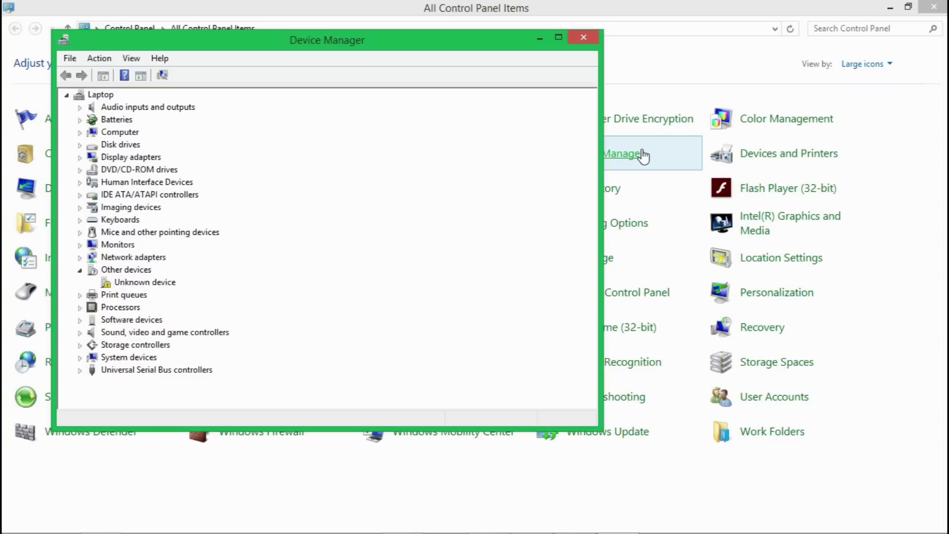
mouse_move(567, 55)
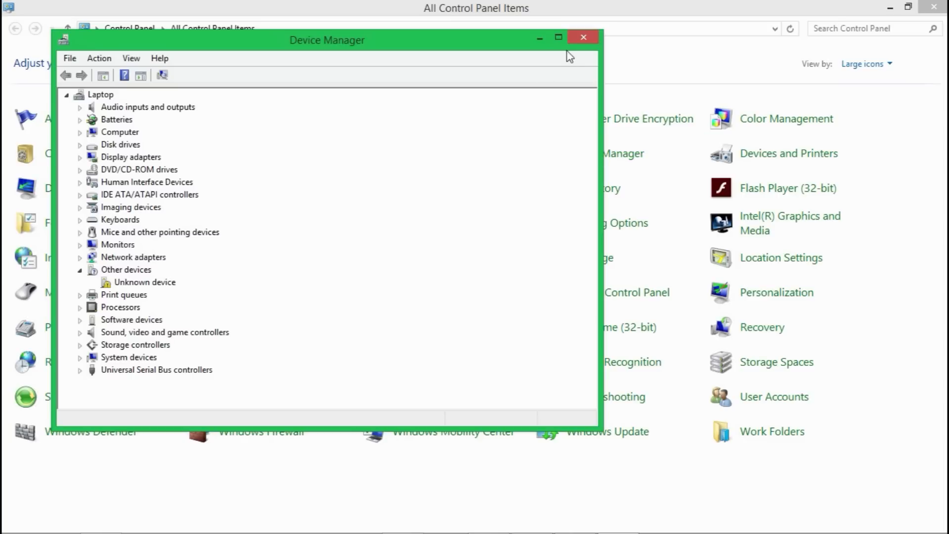
left_click(558, 37)
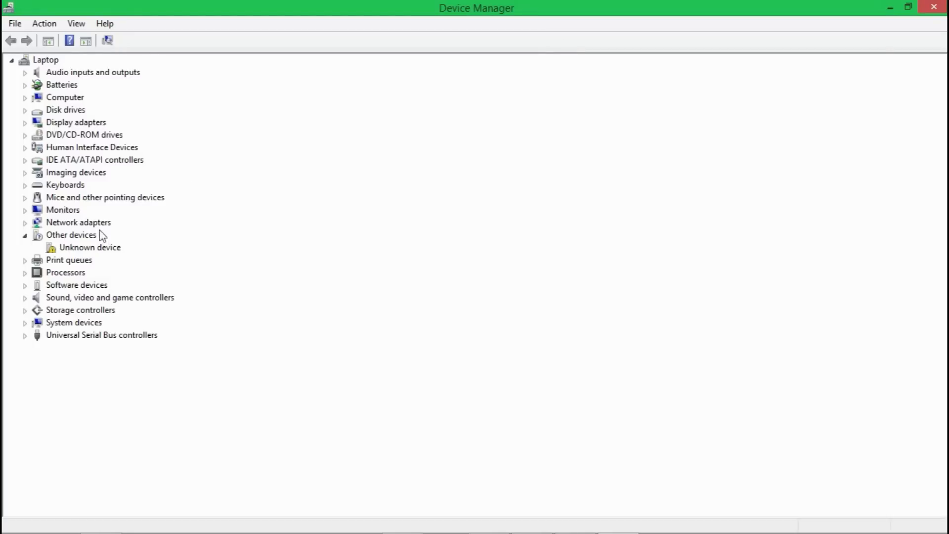
mouse_move(72, 252)
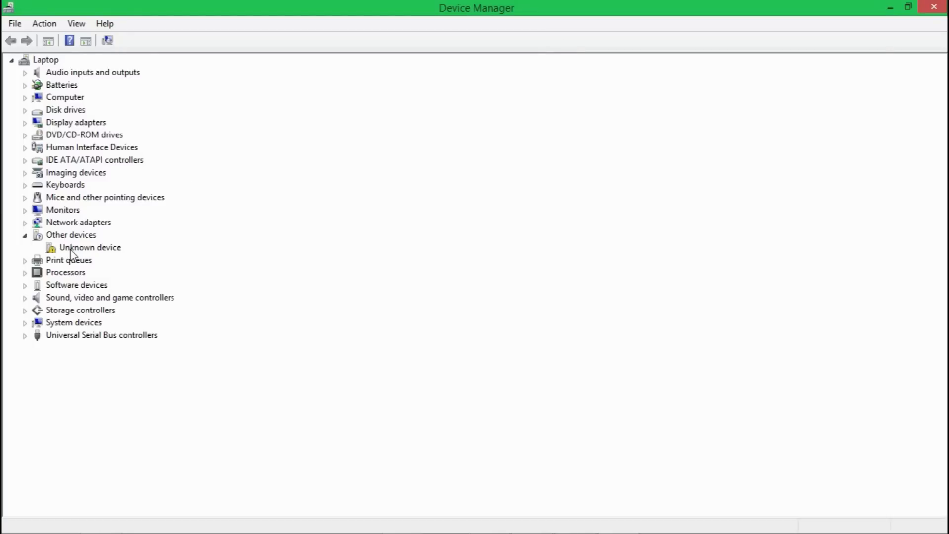
mouse_move(92, 243)
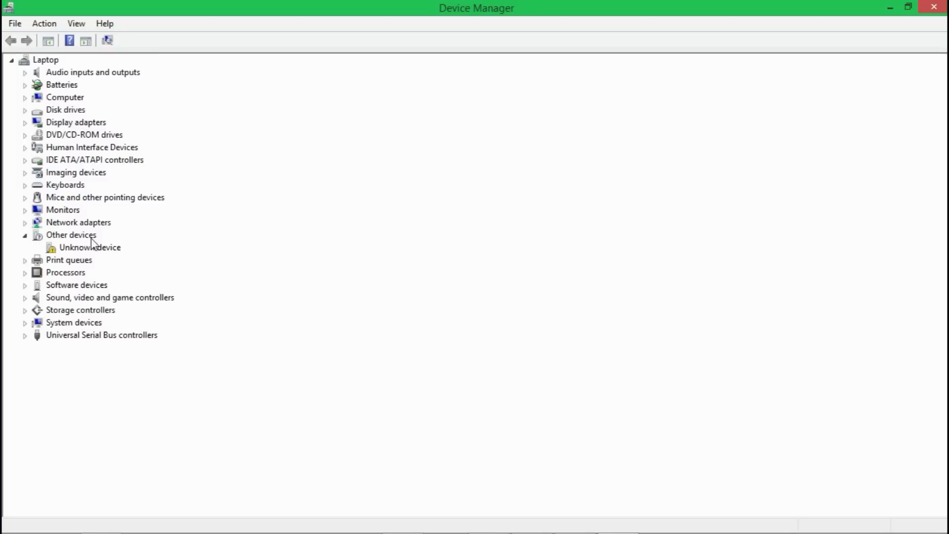
mouse_move(79, 258)
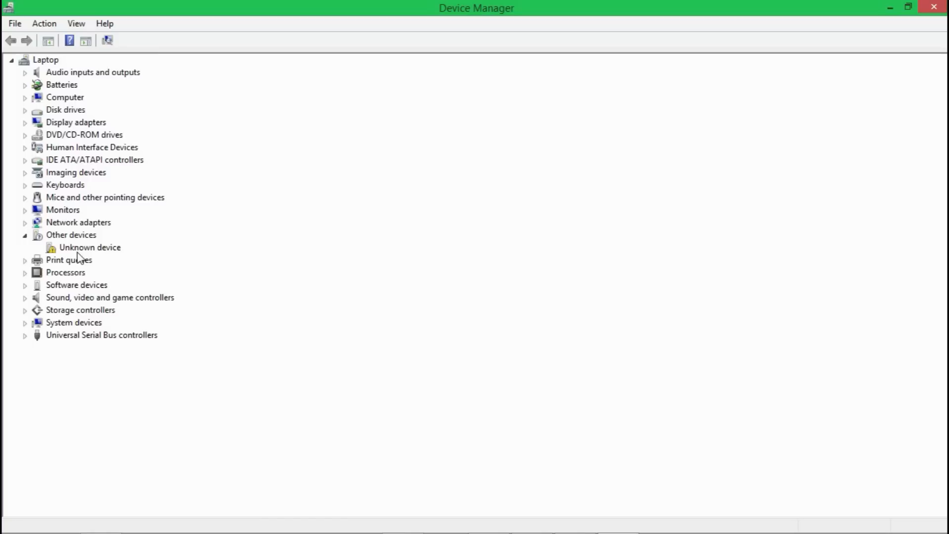
mouse_move(90, 246)
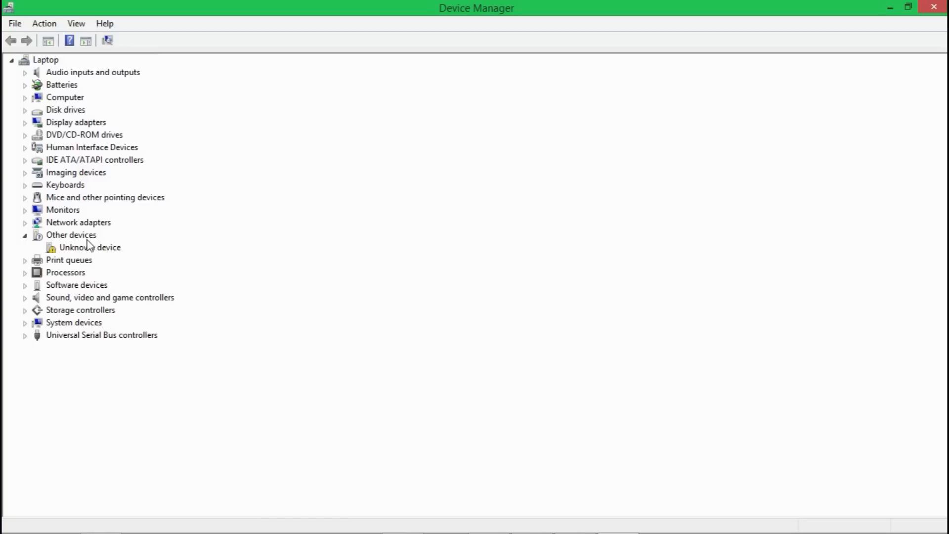
left_click(89, 247)
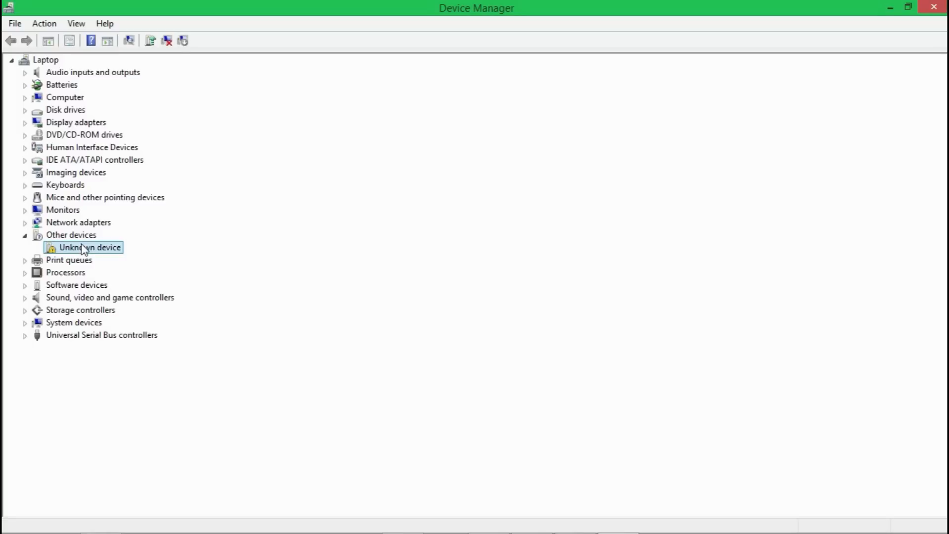
double_click(90, 247)
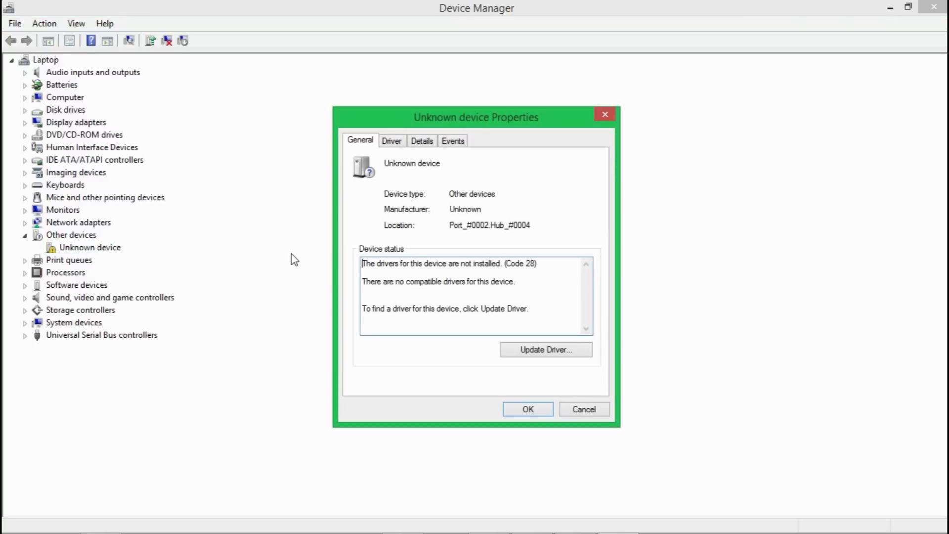
mouse_move(453, 125)
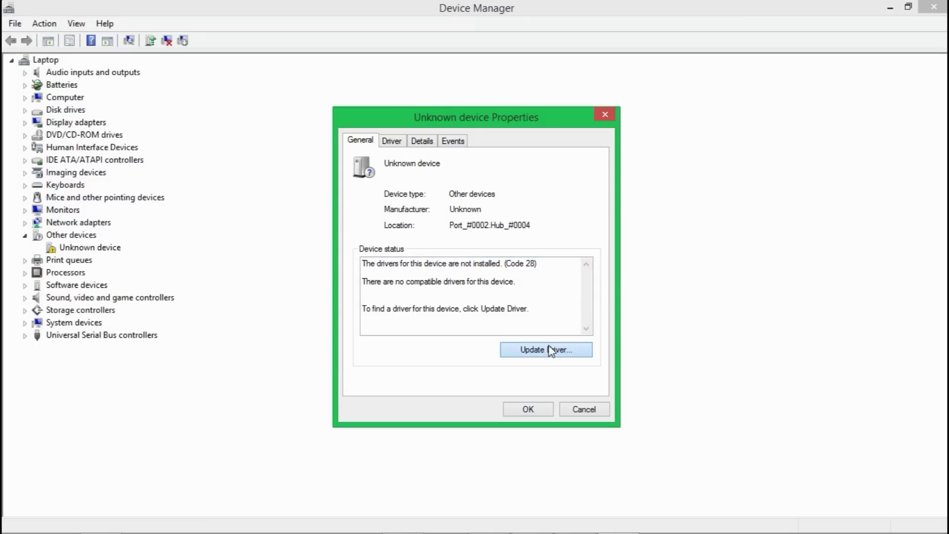
Start the Update Driver Software wizard for the Unknown device from its General properties.
left_click(546, 349)
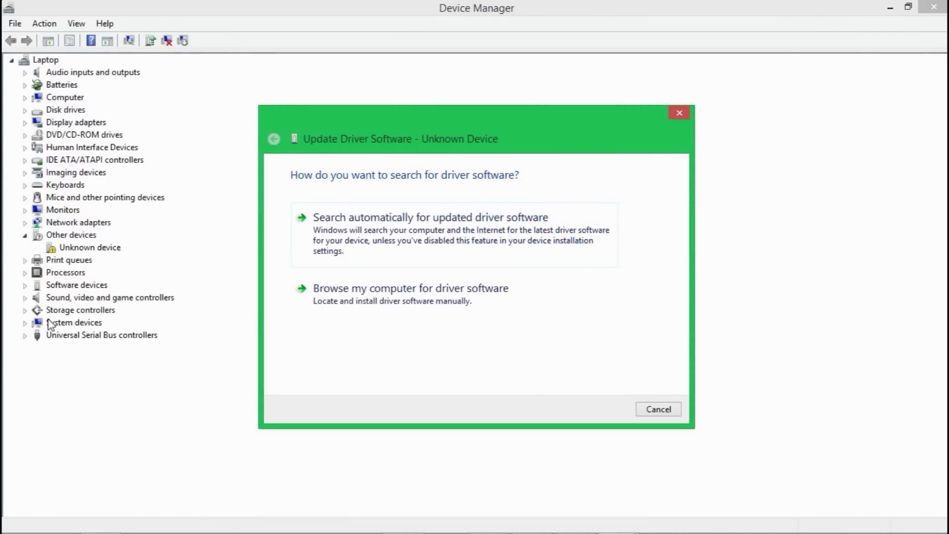
mouse_move(79, 346)
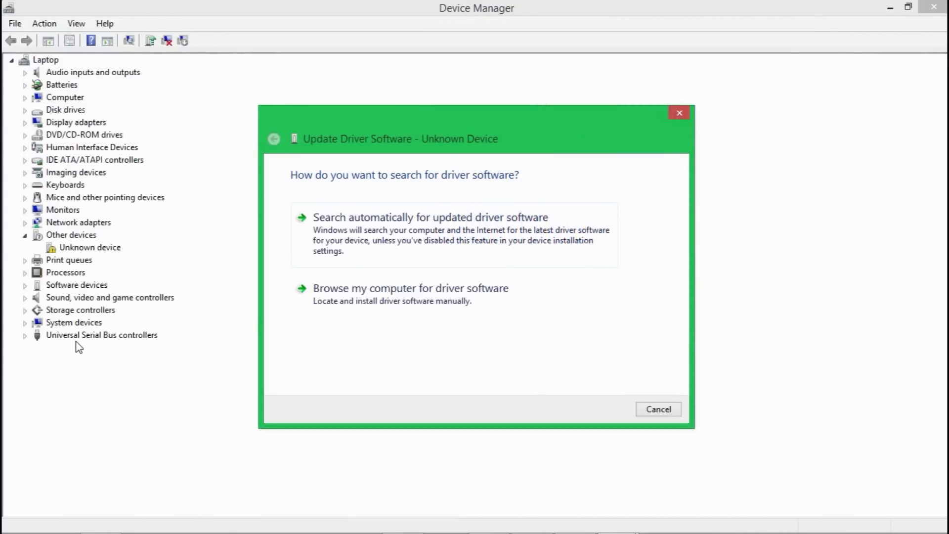
mouse_move(63, 327)
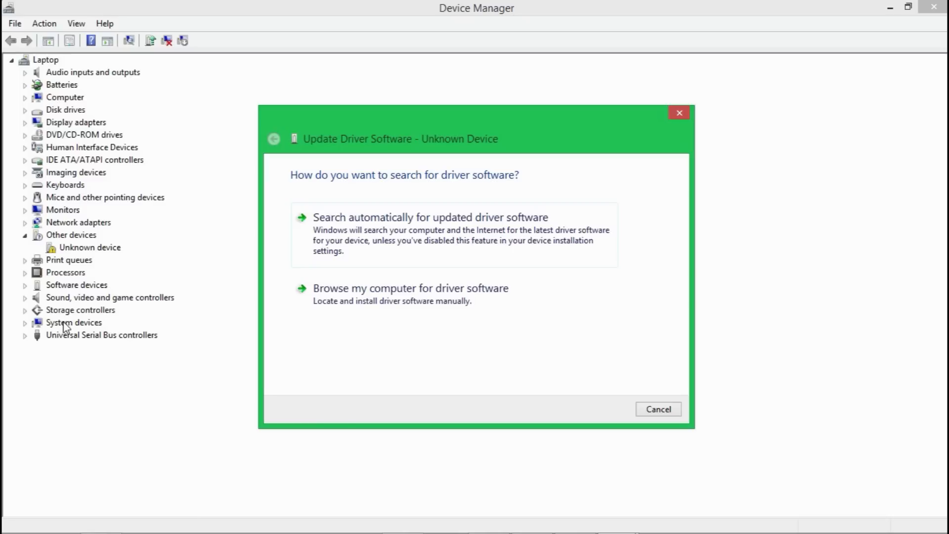
mouse_move(82, 424)
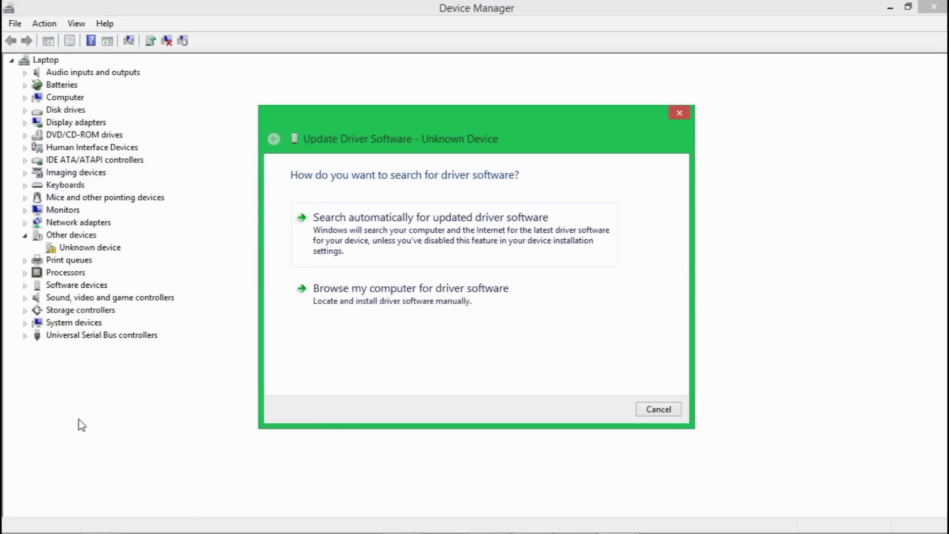
mouse_move(103, 365)
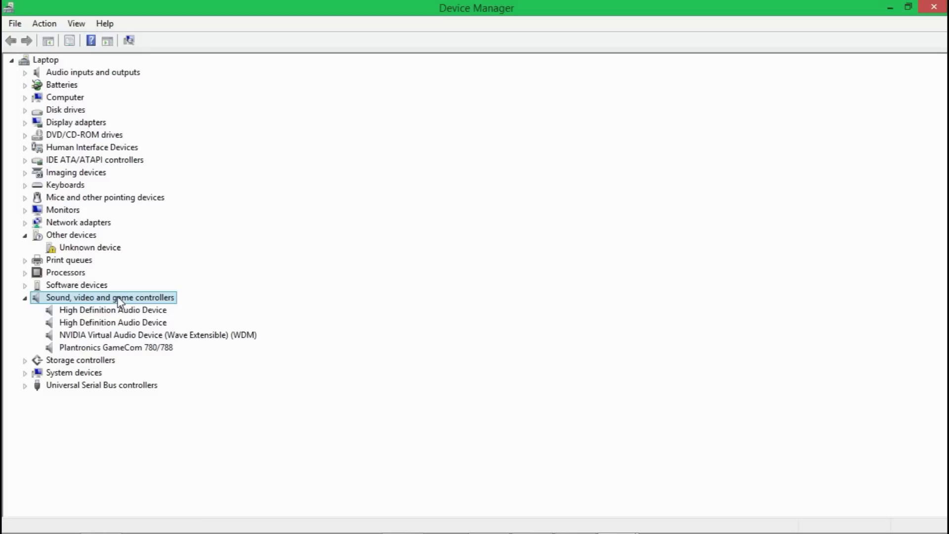
mouse_move(145, 350)
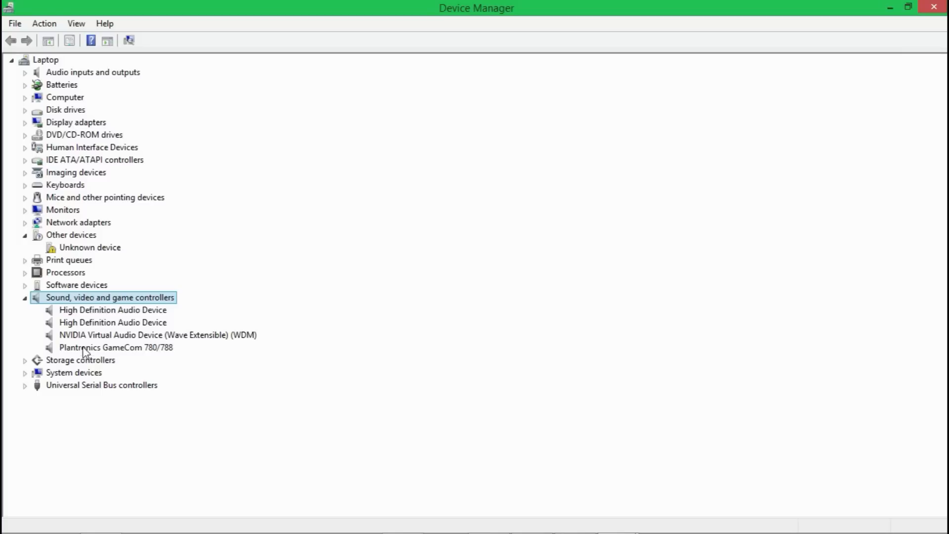
mouse_move(217, 343)
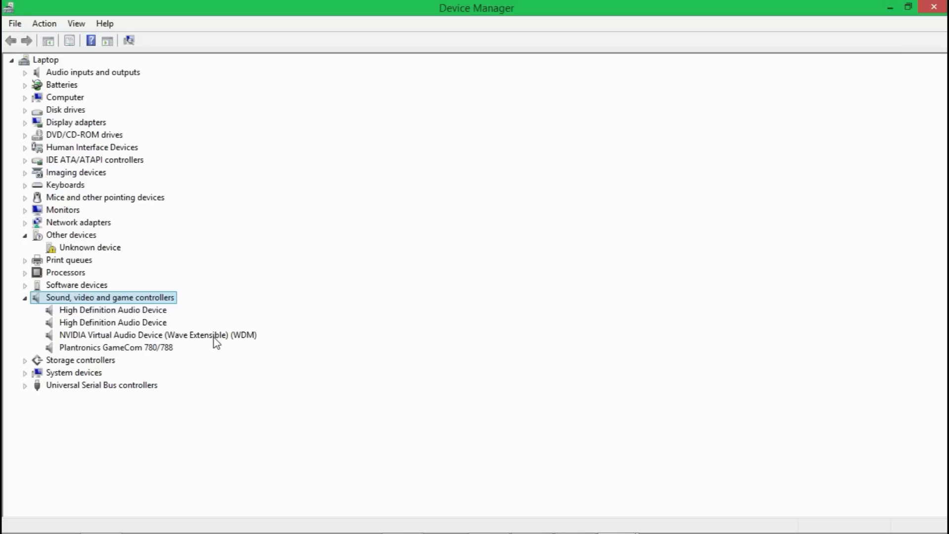
mouse_move(310, 455)
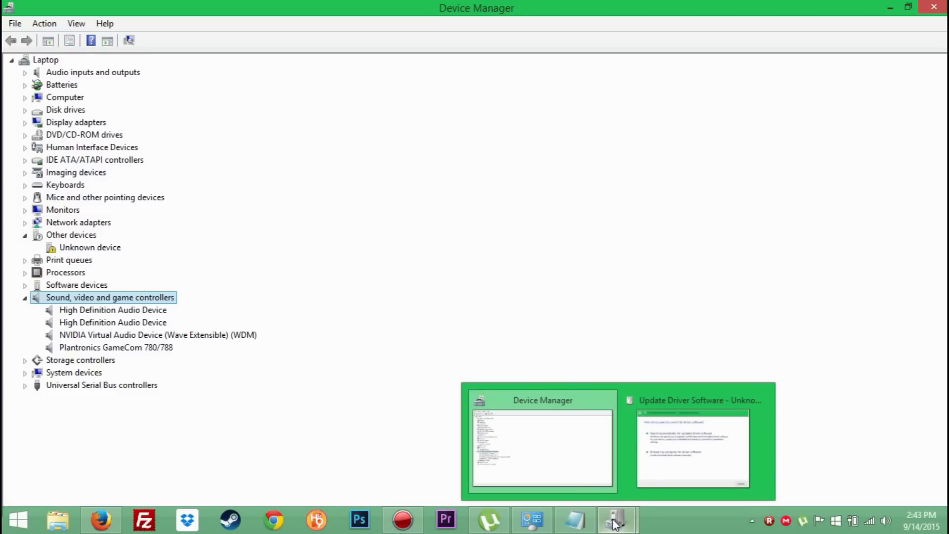
left_click(693, 448)
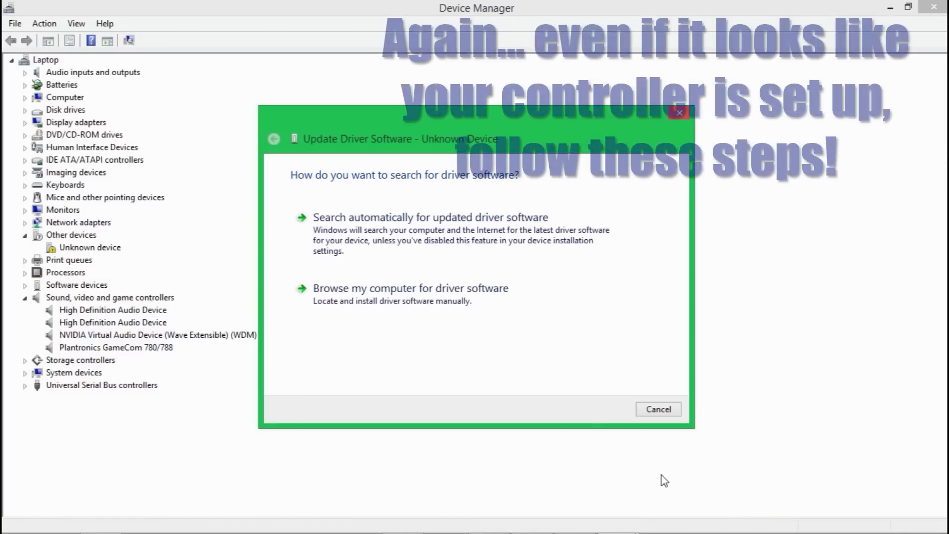
mouse_move(436, 266)
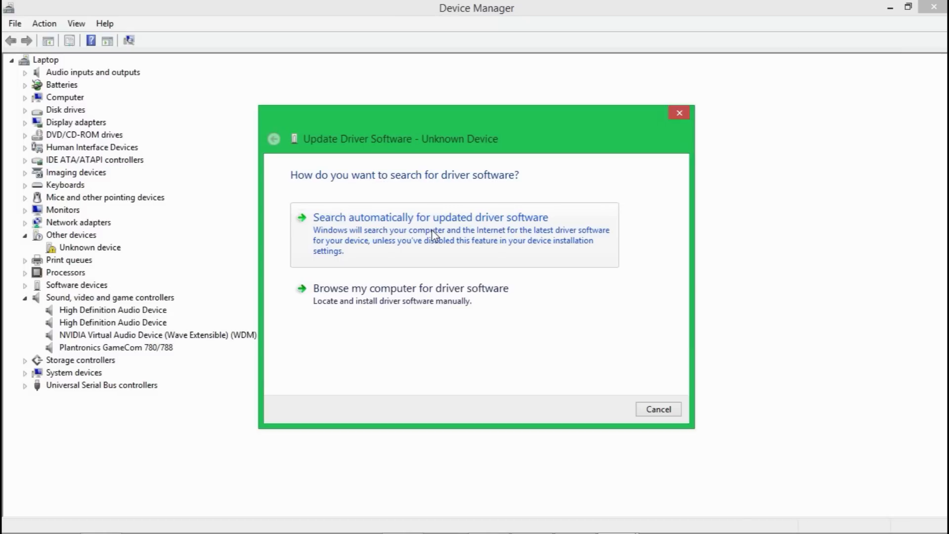
mouse_move(438, 297)
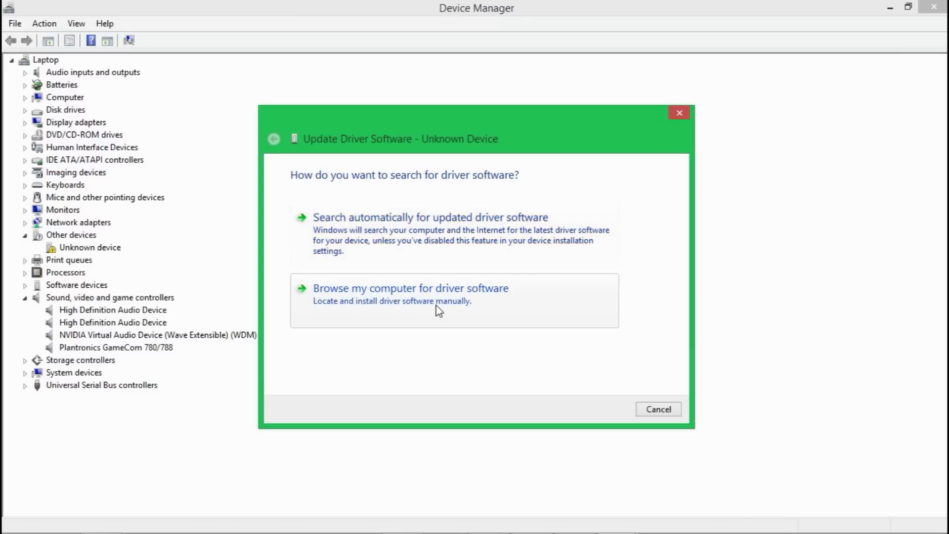
Choose to browse this computer for the Unknown Device's driver software.
left_click(409, 287)
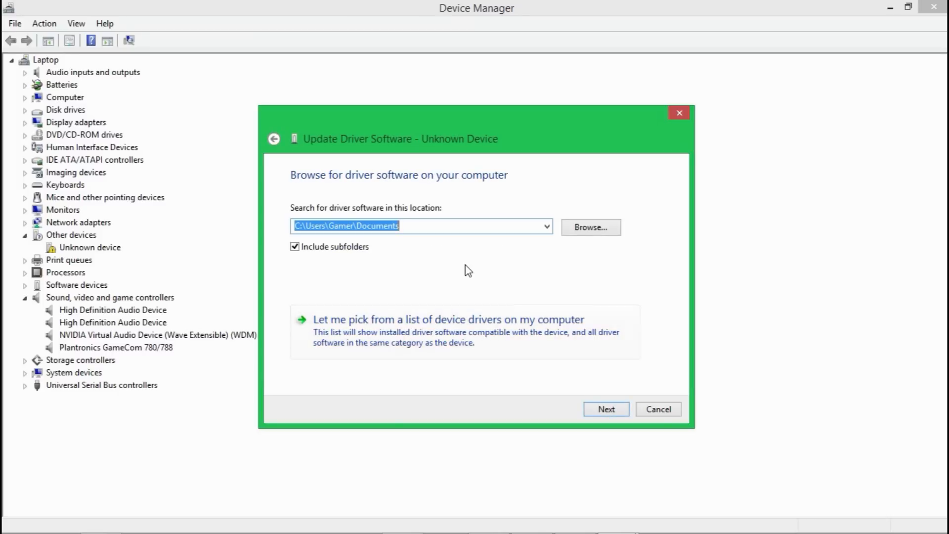
mouse_move(386, 346)
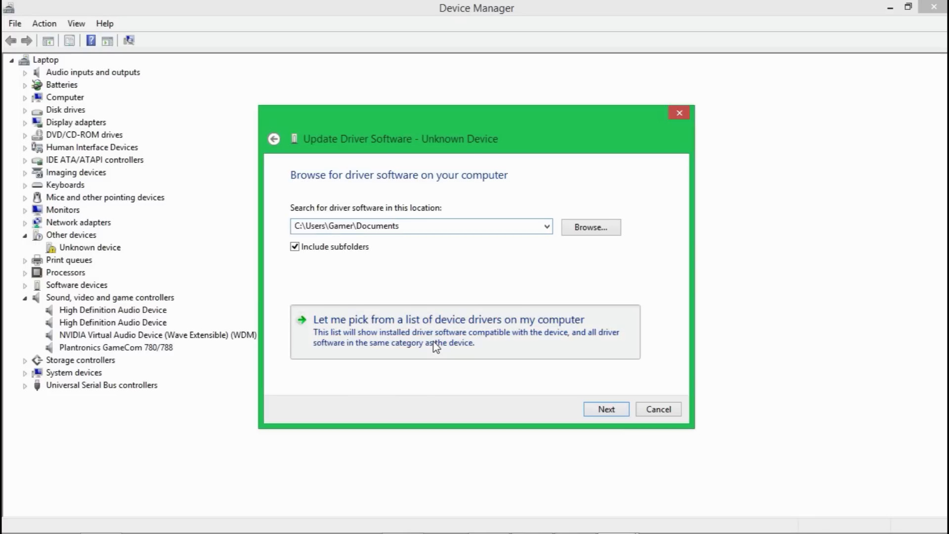
Choose to pick from the installed driver list and scroll the hardware types.
left_click(448, 319)
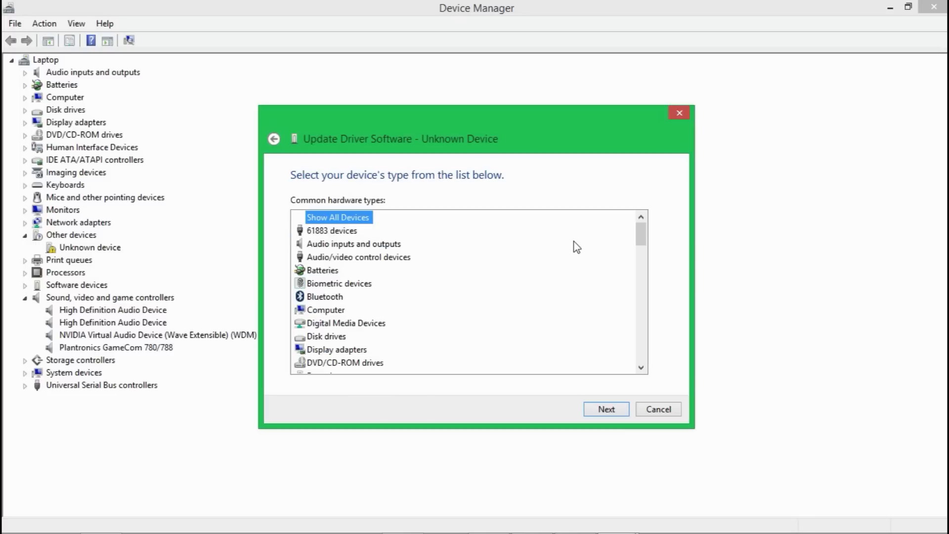
scroll("down", 3)
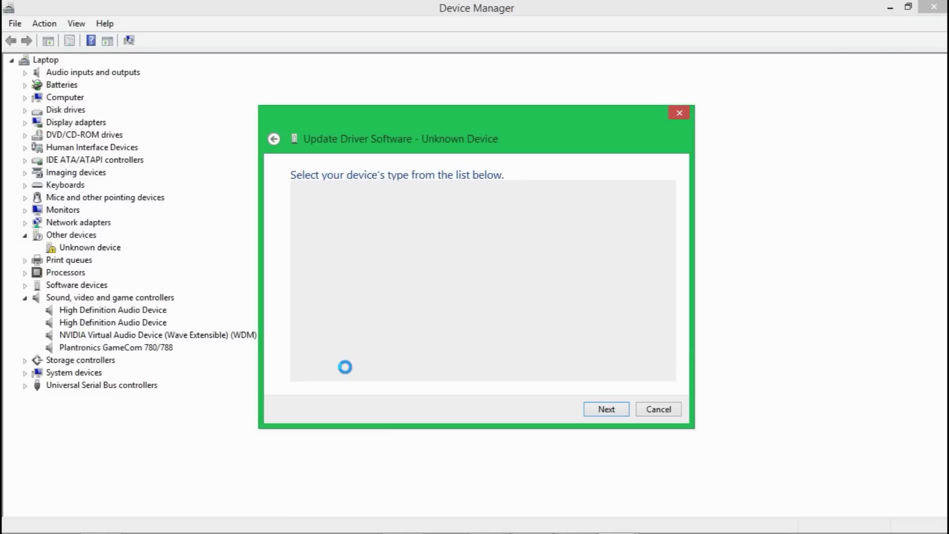
Continue the wizard so the Model list loads the Xbox 360 drivers.
left_click(605, 408)
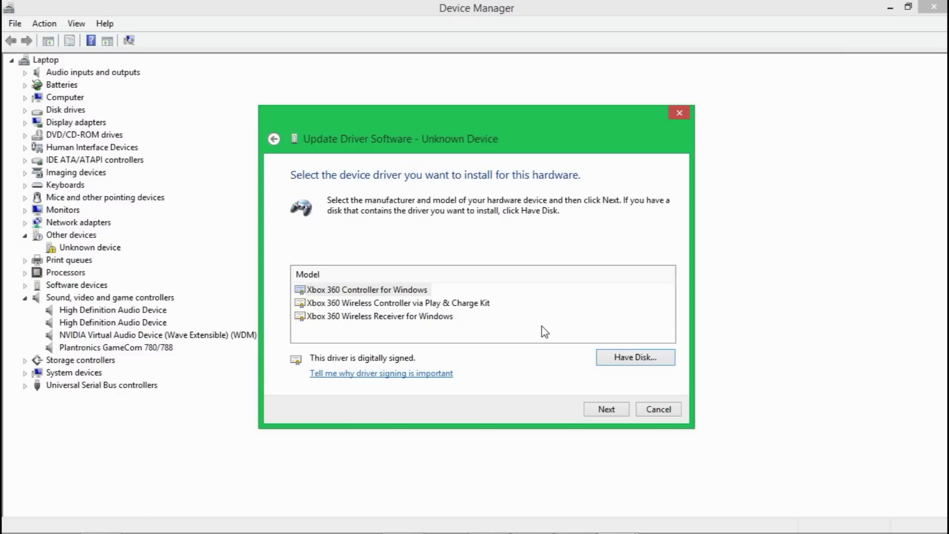
mouse_move(359, 313)
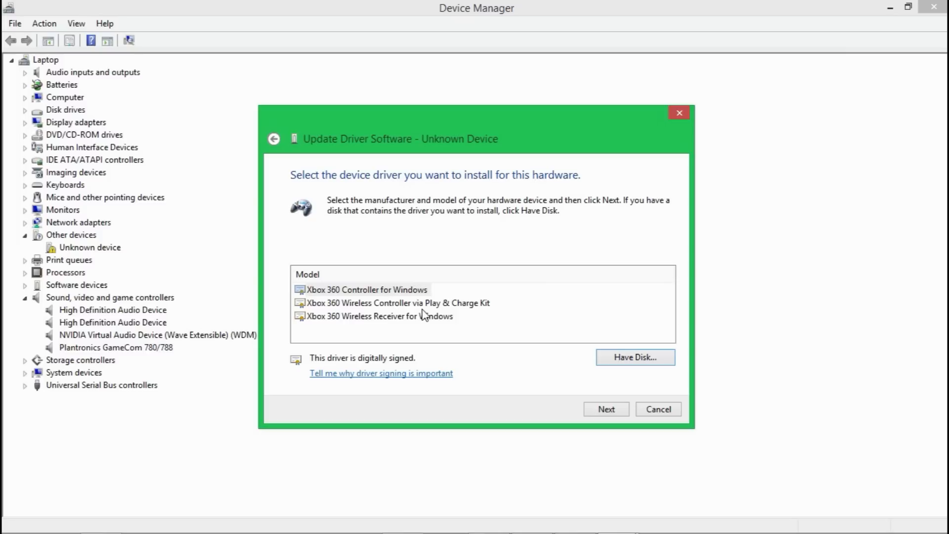
mouse_move(399, 321)
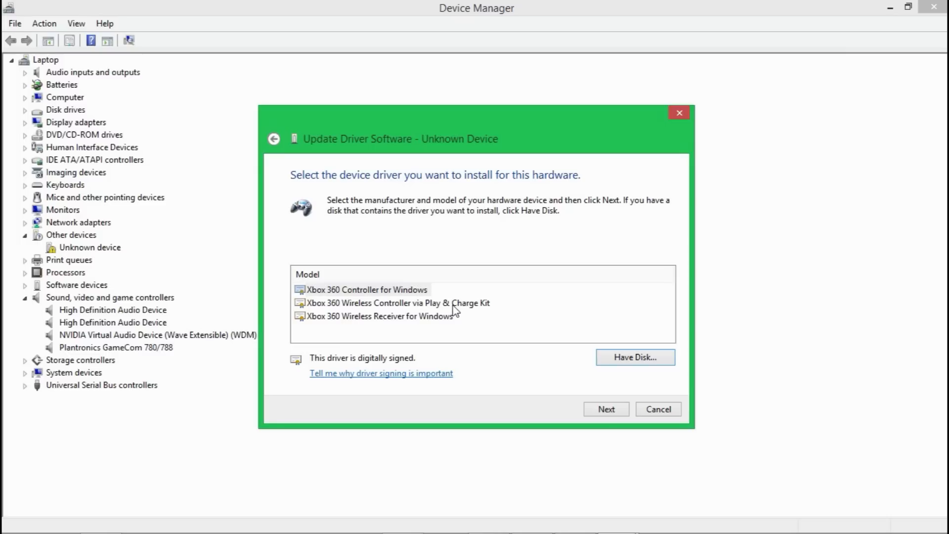
mouse_move(391, 307)
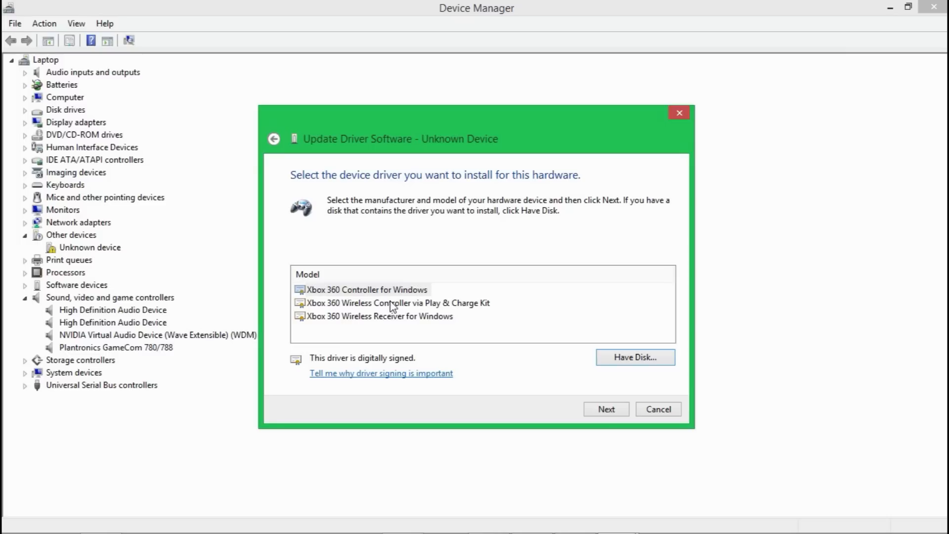
mouse_move(444, 328)
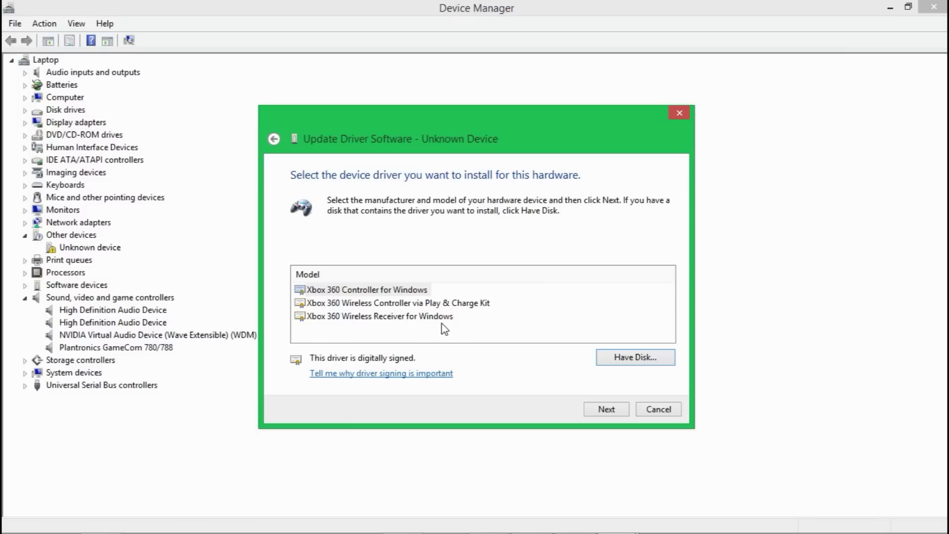
mouse_move(423, 322)
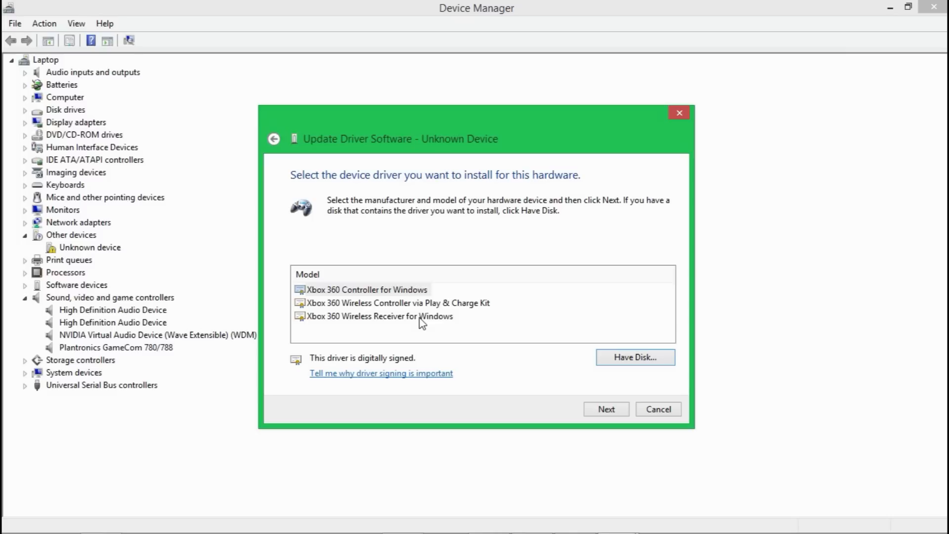
Select Xbox 360 Wireless Receiver for Windows as the driver model and proceed to the install warning.
left_click(380, 316)
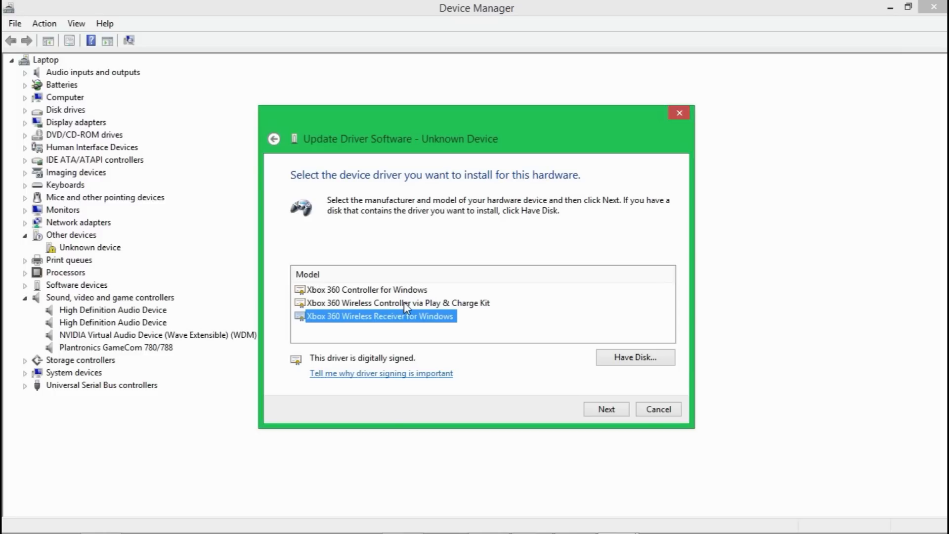
left_click(366, 290)
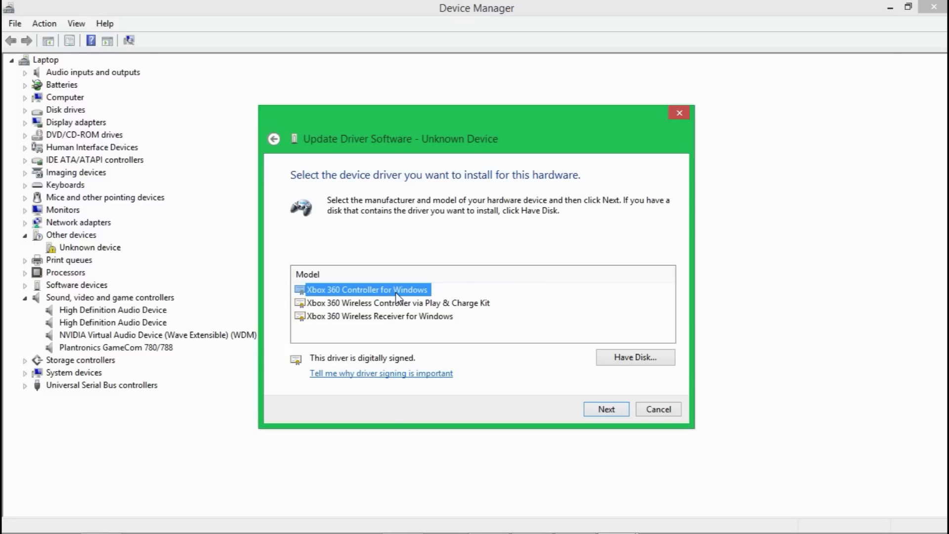
left_click(380, 315)
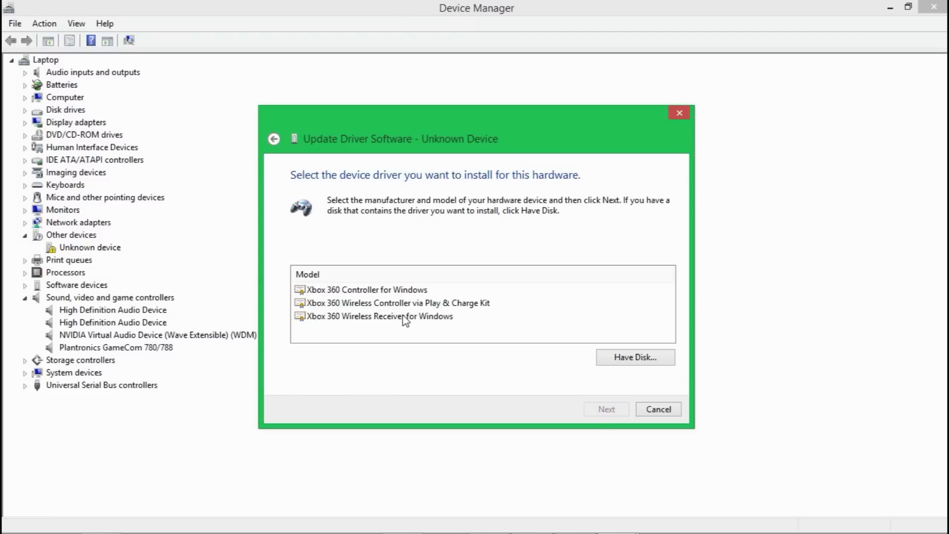
left_click(606, 408)
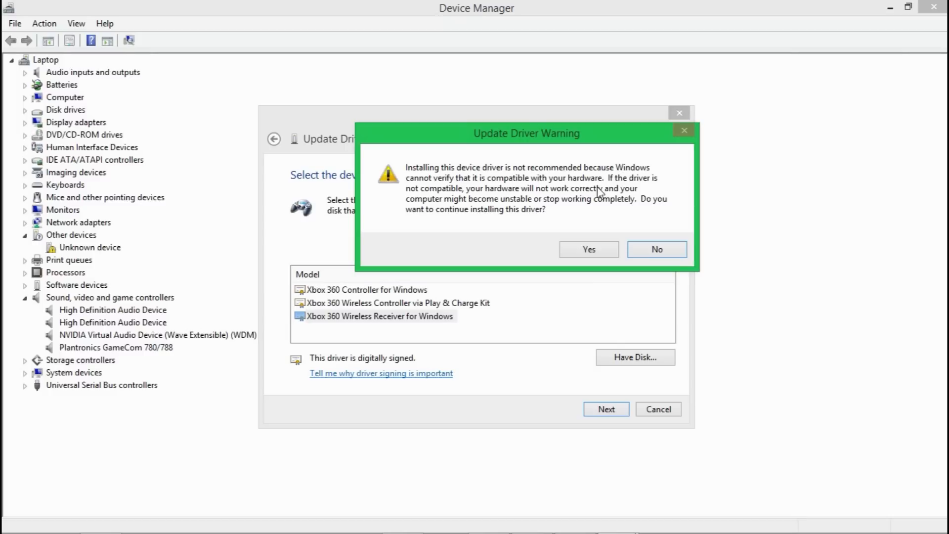
Confirm installing the unverified receiver driver, then dismiss the wizard and Properties window.
left_click(588, 249)
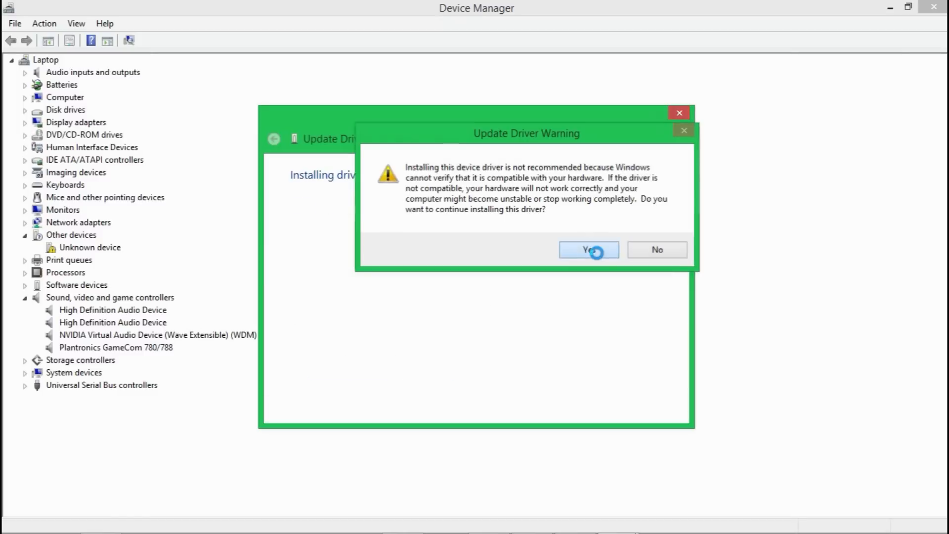
left_click(588, 249)
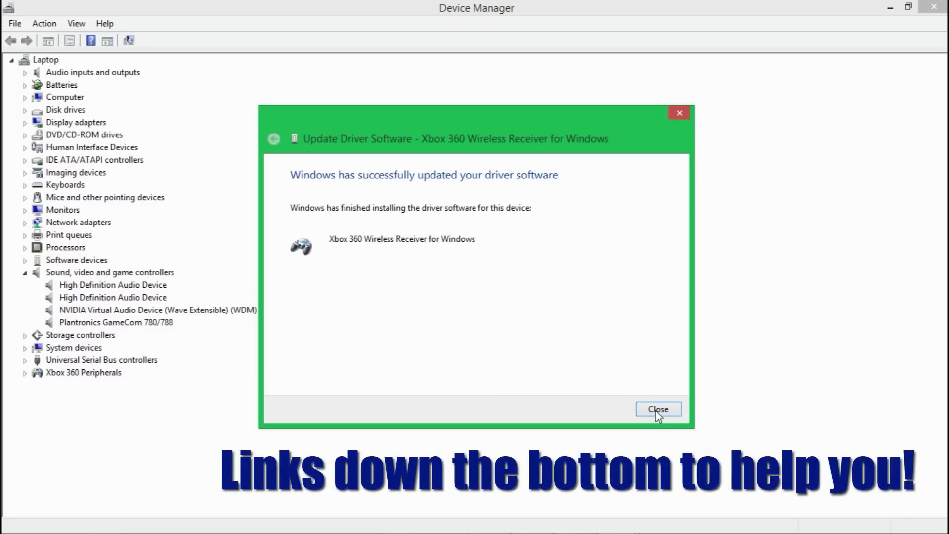
left_click(658, 410)
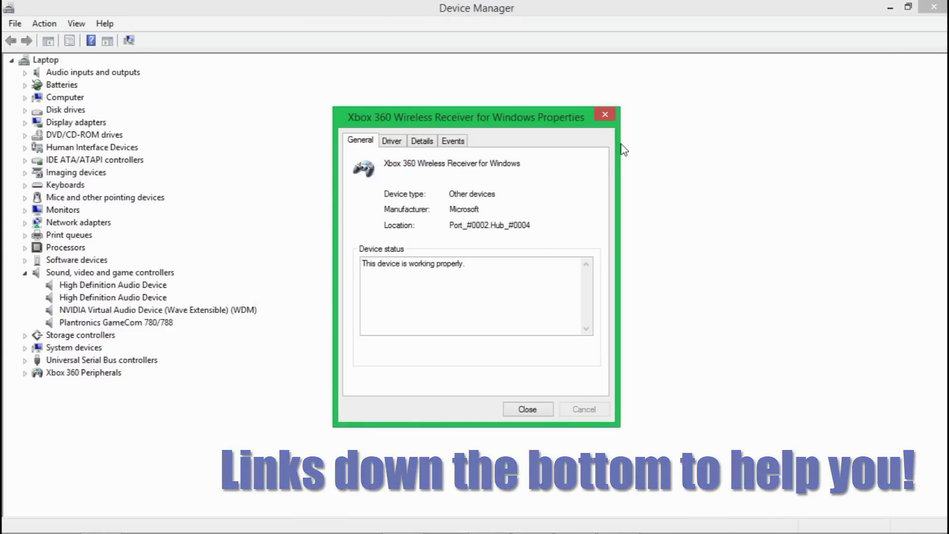
left_click(526, 409)
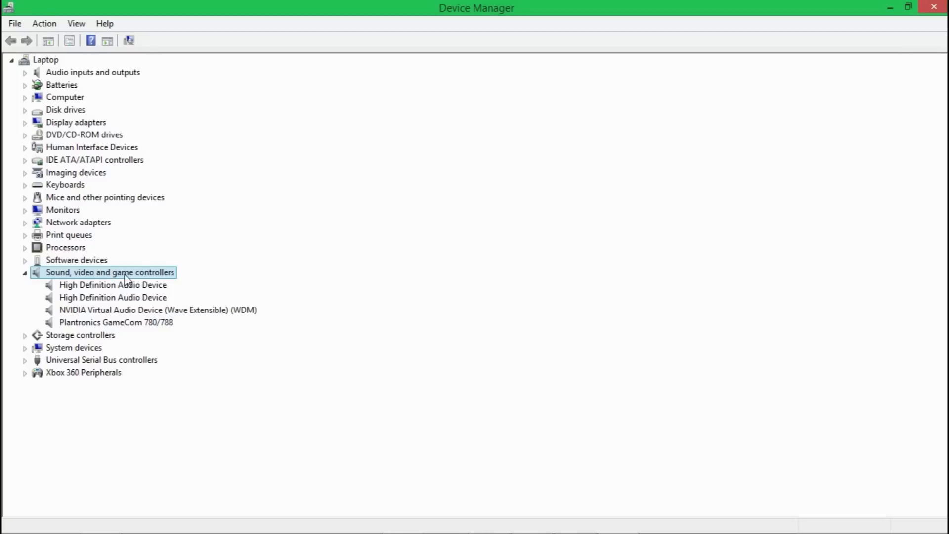
Expand the new Xbox 360 Peripherals category to show Xbox 360 Wireless Receiver for Windows.
left_click(83, 372)
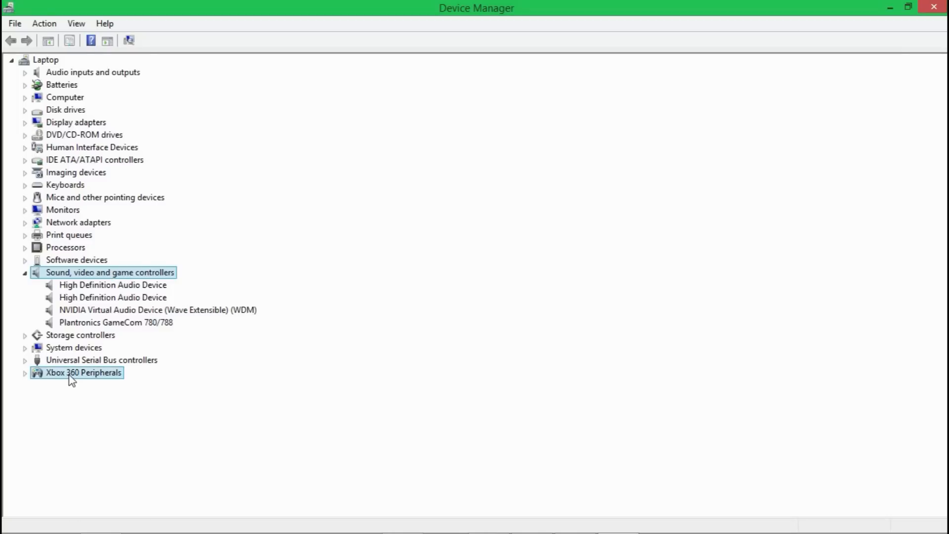
left_click(83, 373)
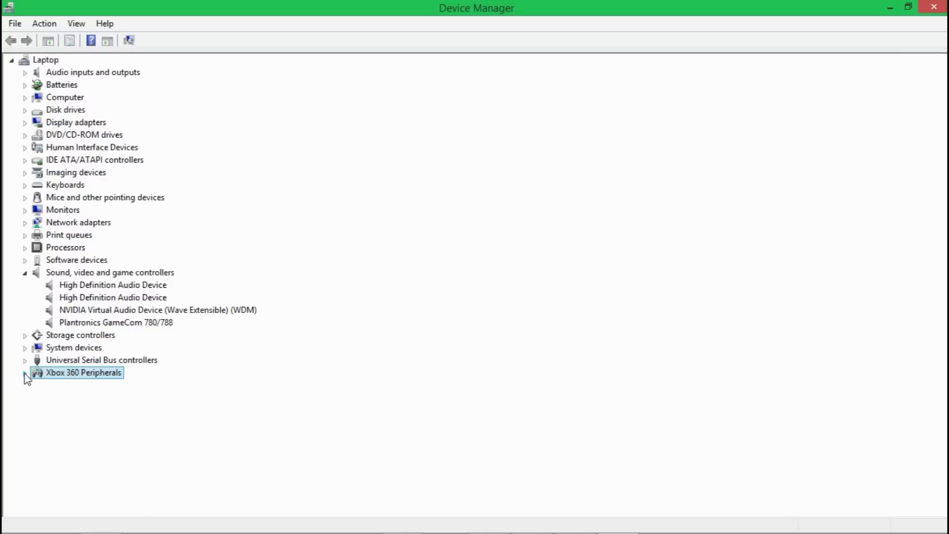
left_click(24, 373)
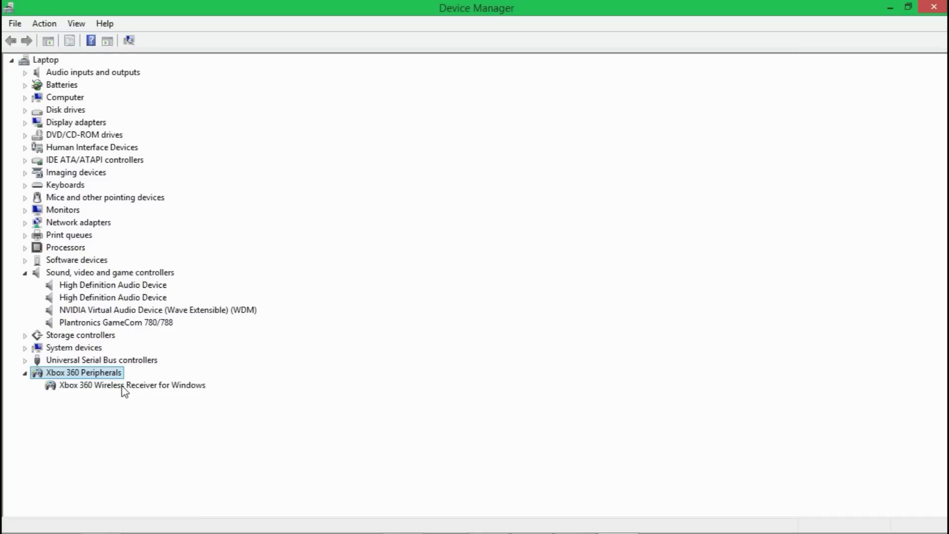
mouse_move(331, 373)
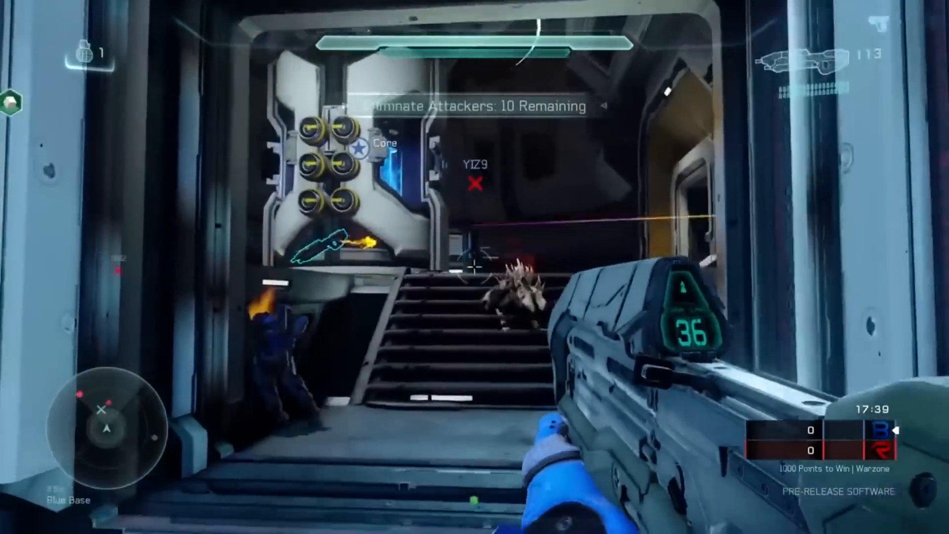
left_click(474, 266)
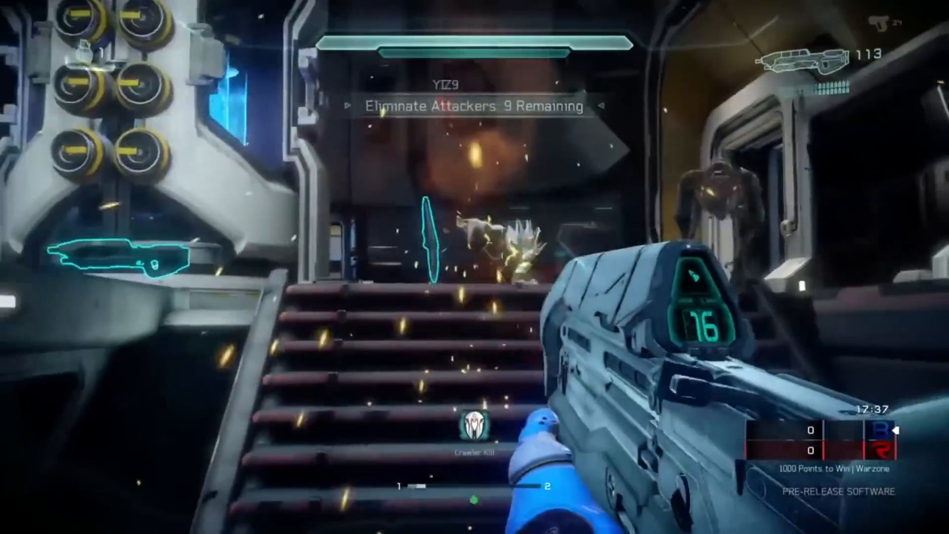